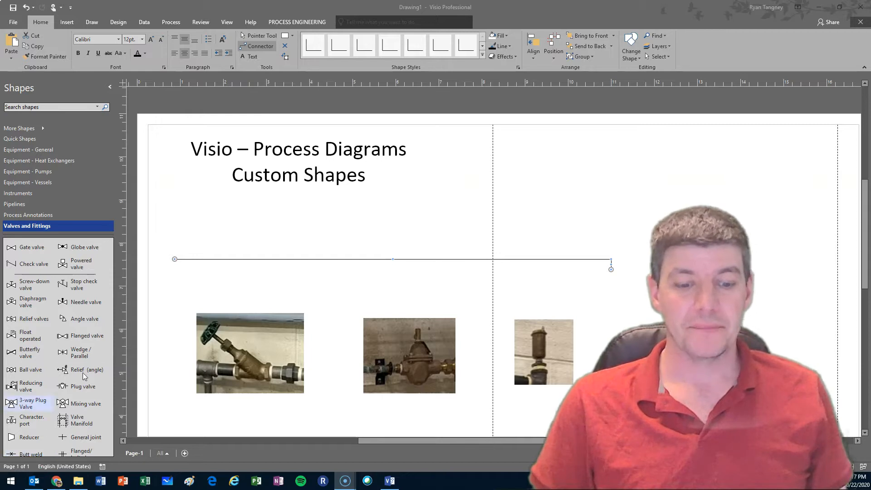
{"action": "mouse_move", "coordinate": [83, 348]}
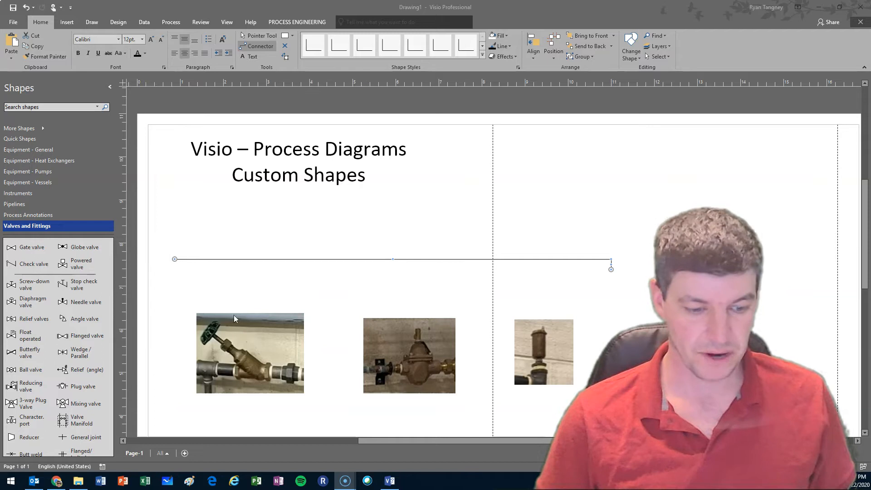
{"action": "mouse_move", "coordinate": [531, 290]}
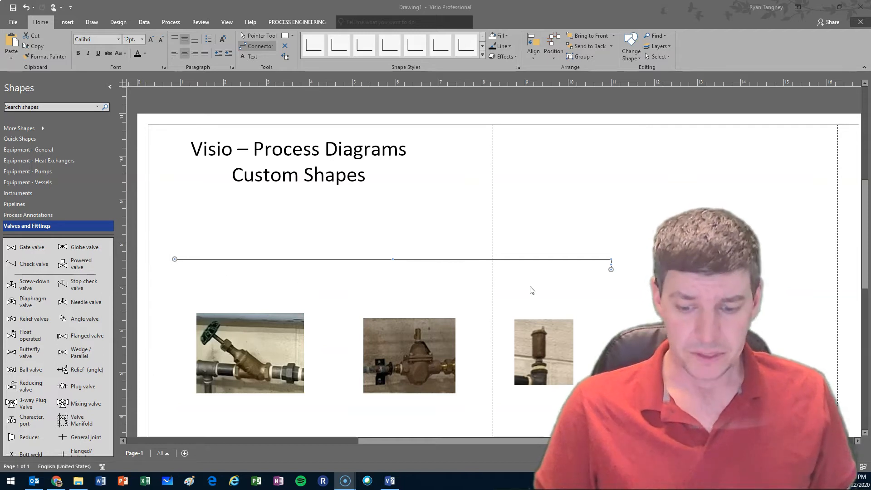
{"action": "mouse_move", "coordinate": [256, 306]}
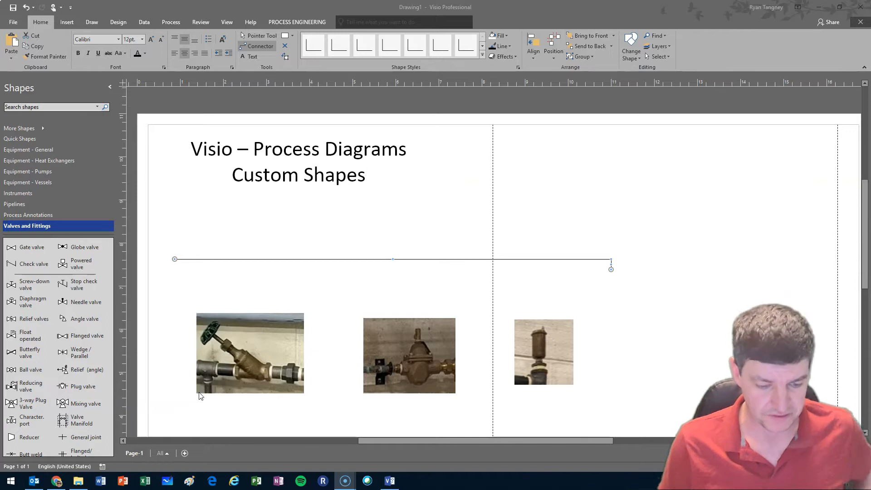
{"action": "mouse_move", "coordinate": [316, 339]}
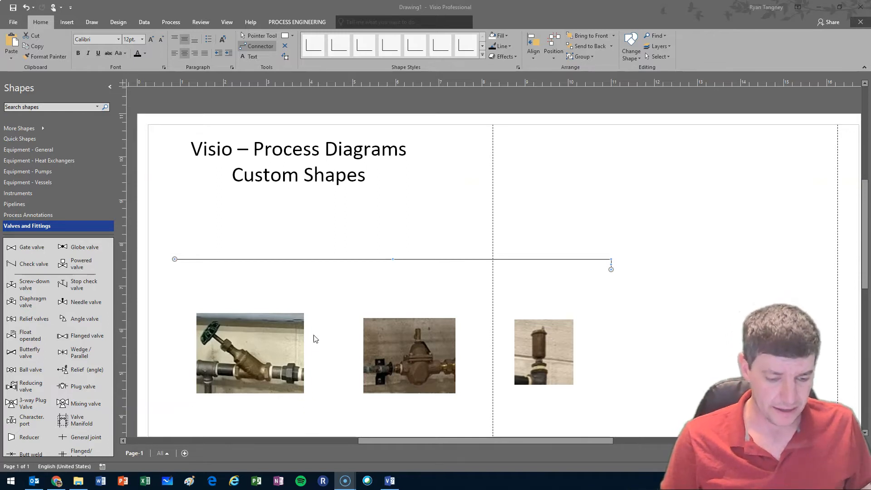
{"action": "mouse_move", "coordinate": [279, 395]}
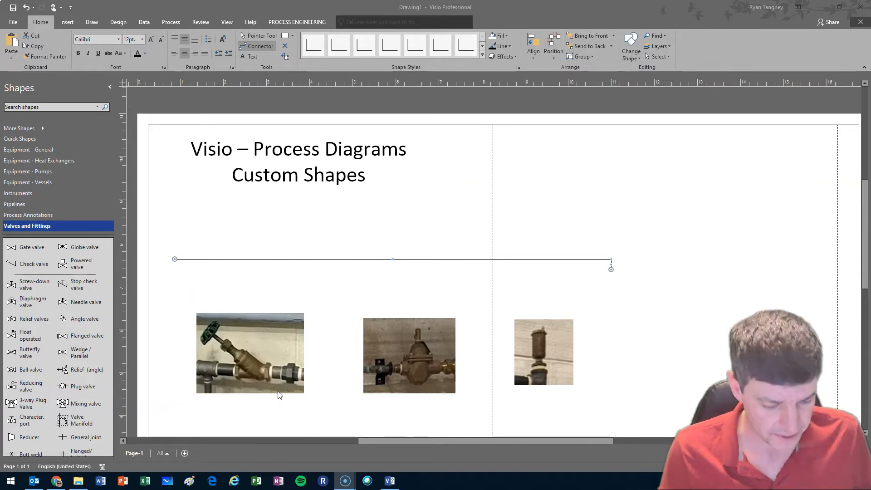
{"action": "mouse_move", "coordinate": [267, 394]}
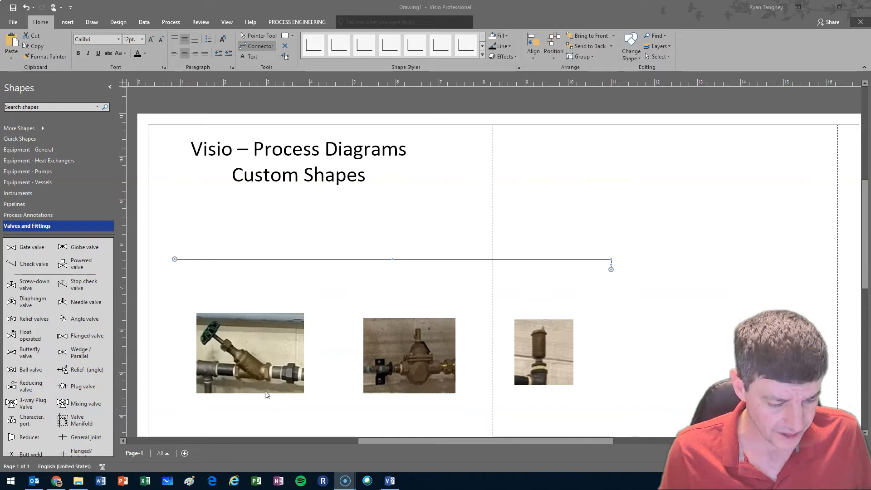
{"action": "mouse_move", "coordinate": [263, 416]}
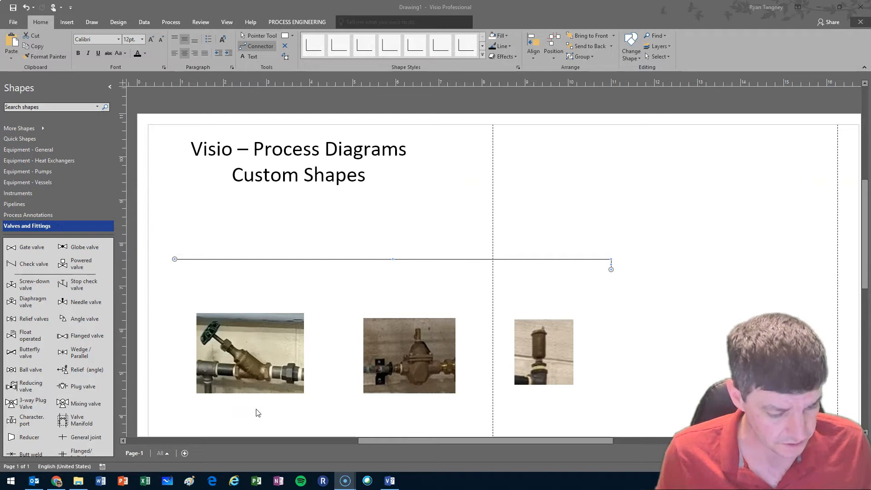
{"action": "mouse_move", "coordinate": [63, 265]}
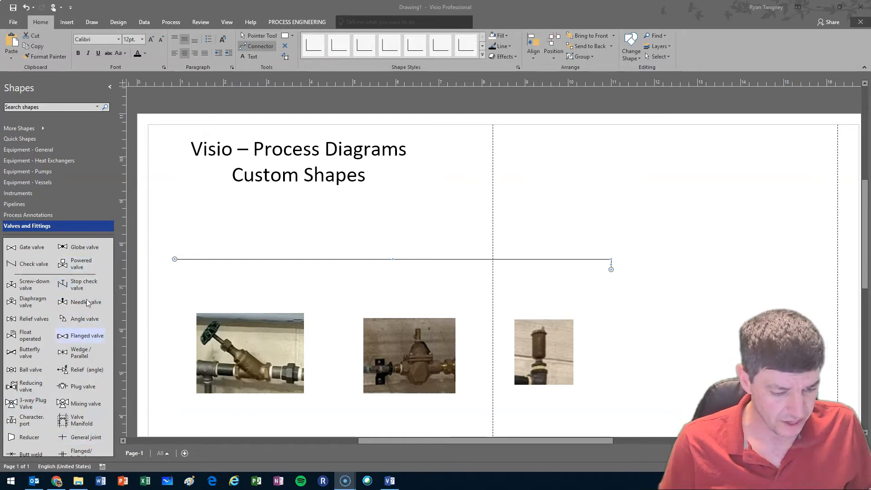
Drop a Globe valve onto the pipeline's left end and enlarge it with a corner handle.
{"action": "scroll", "scroll_direction": "down", "scroll_amount": 3}
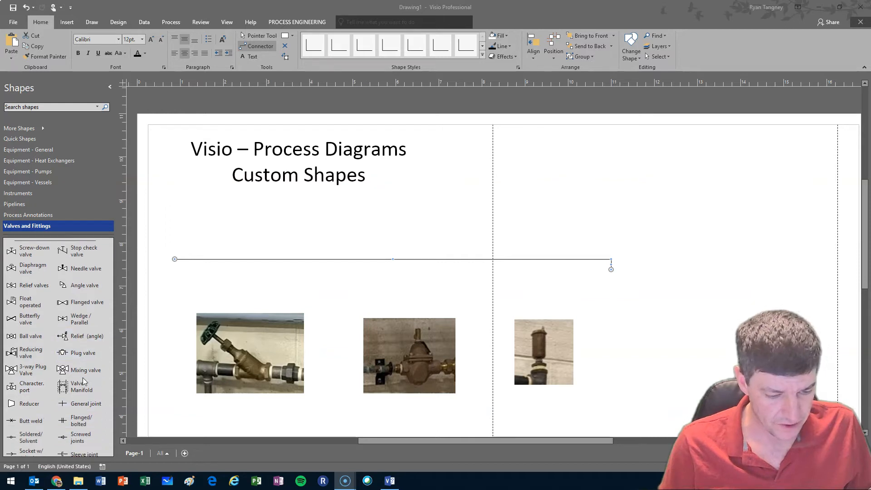
{"action": "scroll", "scroll_direction": "down", "scroll_amount": 3}
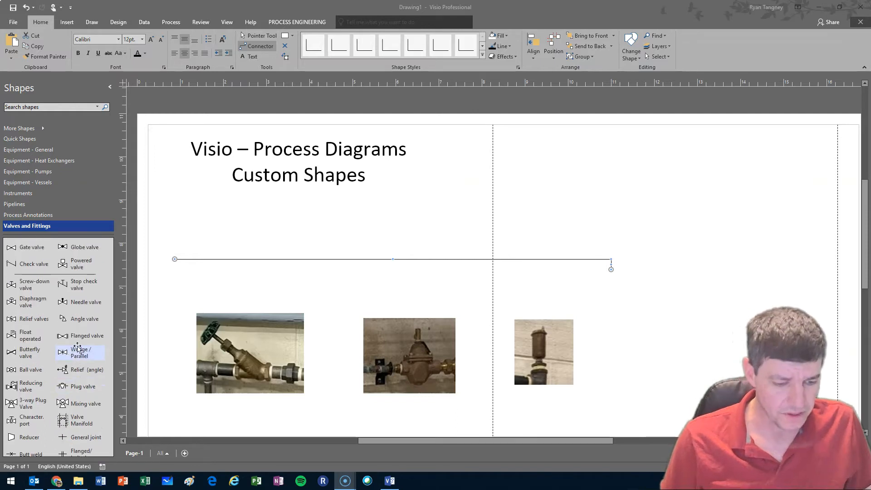
{"action": "mouse_move", "coordinate": [67, 327]}
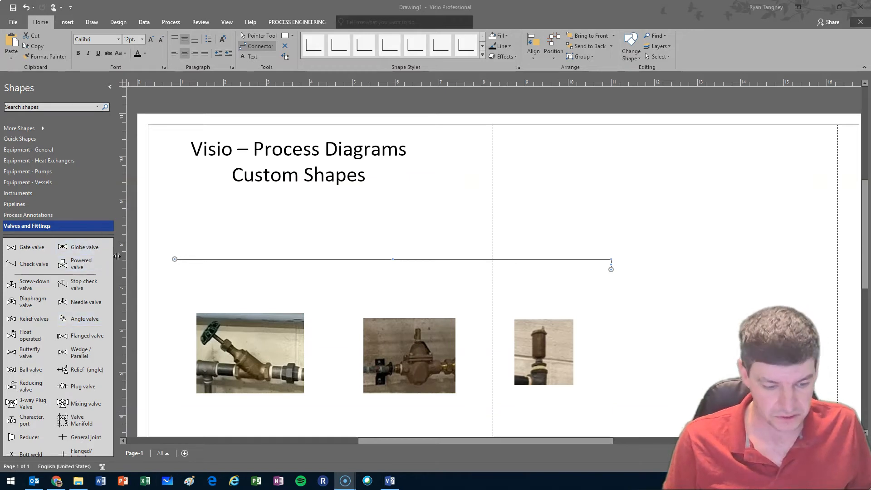
{"action": "mouse_move", "coordinate": [78, 249]}
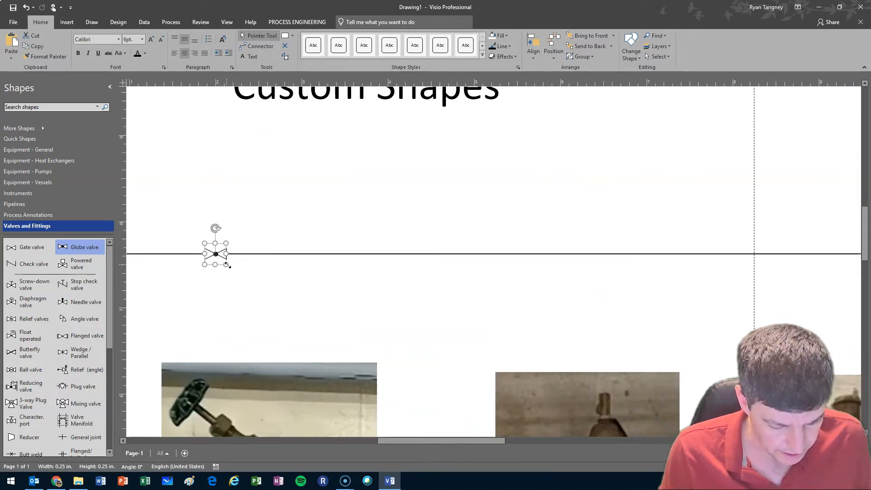
{"action": "left_click_drag", "start_coordinate": [227, 264], "coordinate": [285, 323]}
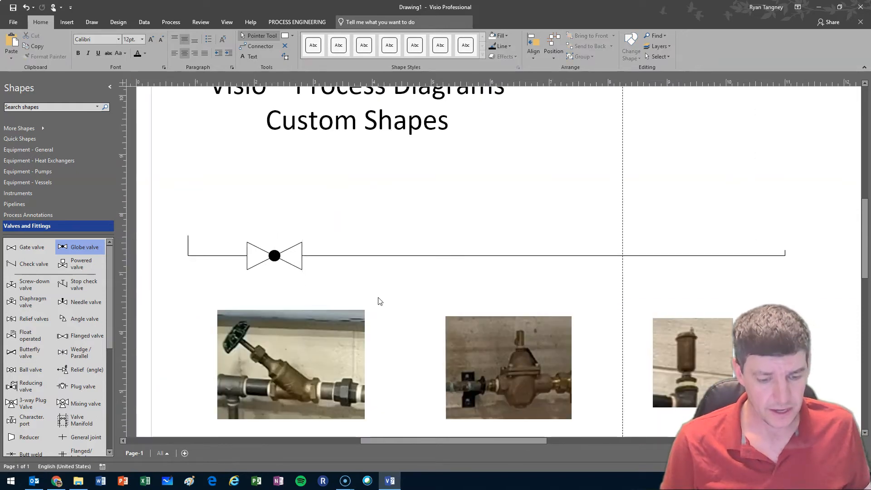
{"action": "mouse_move", "coordinate": [229, 330]}
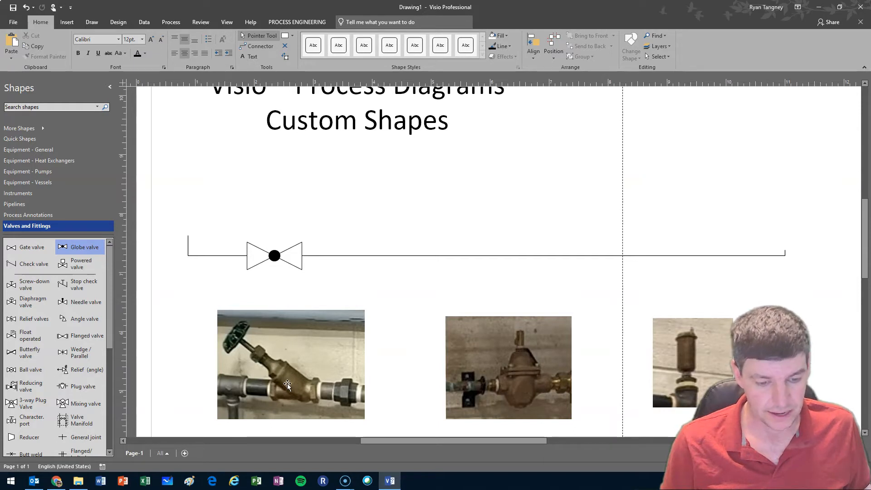
{"action": "mouse_move", "coordinate": [321, 164]}
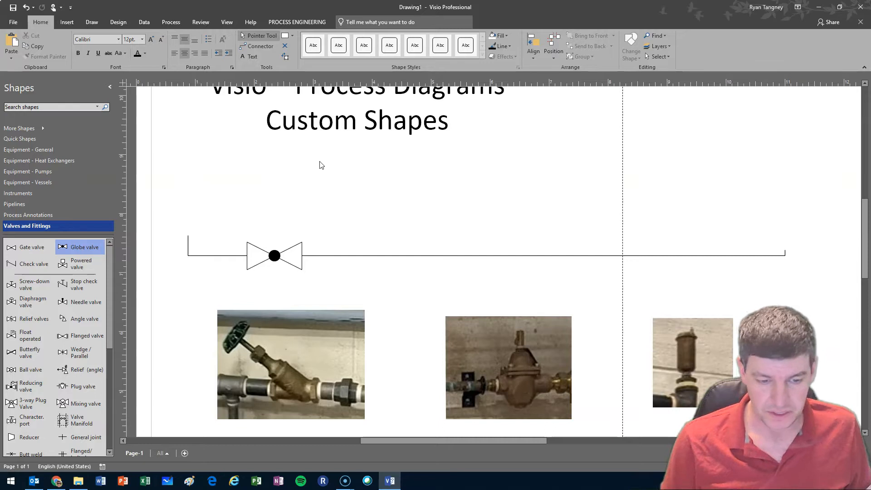
Draw a short diagonal stem line above the globe valve with the Line tool.
{"action": "left_click", "coordinate": [292, 35]}
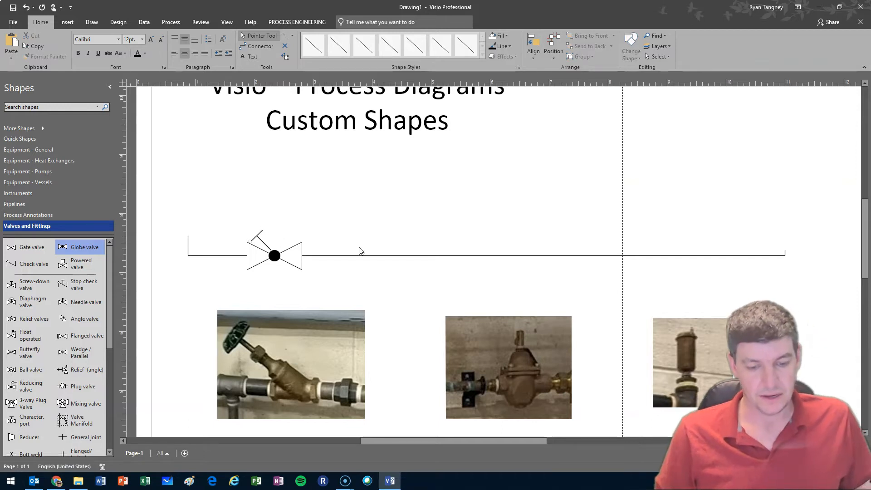
{"action": "mouse_move", "coordinate": [234, 224]}
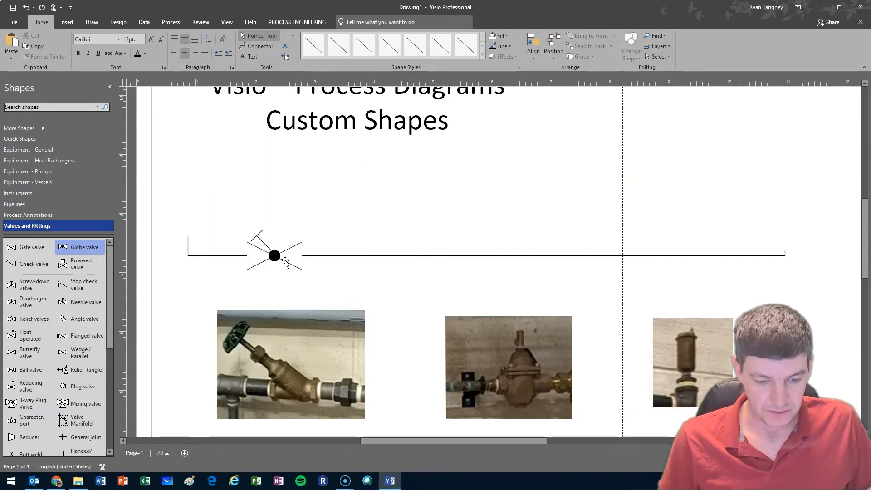
Select the globe valve with its stem and group them into one symbol.
{"action": "left_click", "coordinate": [273, 255]}
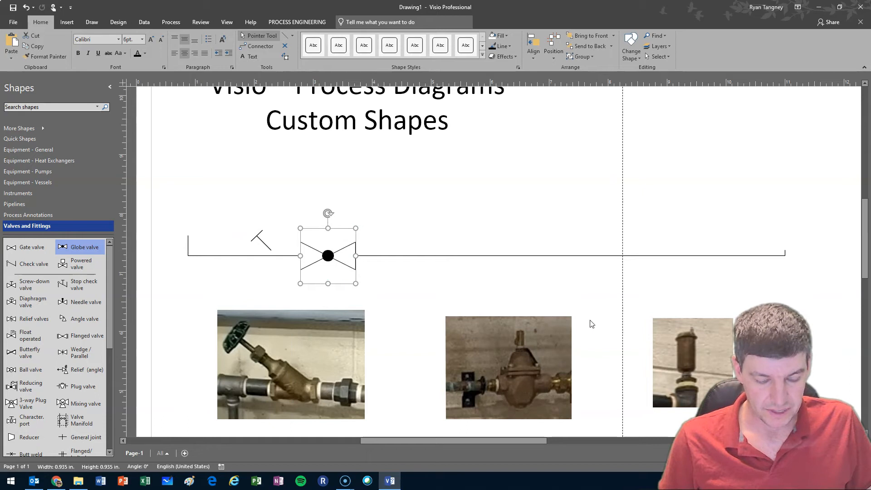
{"action": "left_click_drag", "start_coordinate": [328, 256], "coordinate": [274, 256]}
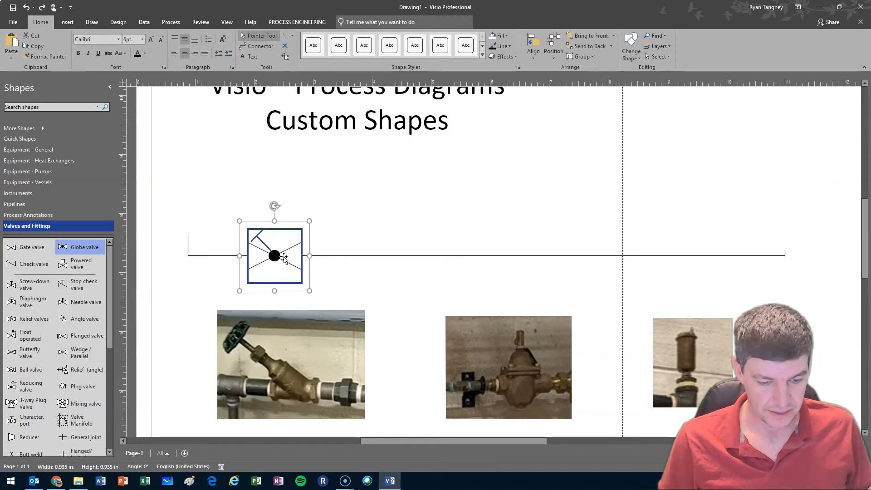
{"action": "right_click", "coordinate": [274, 256]}
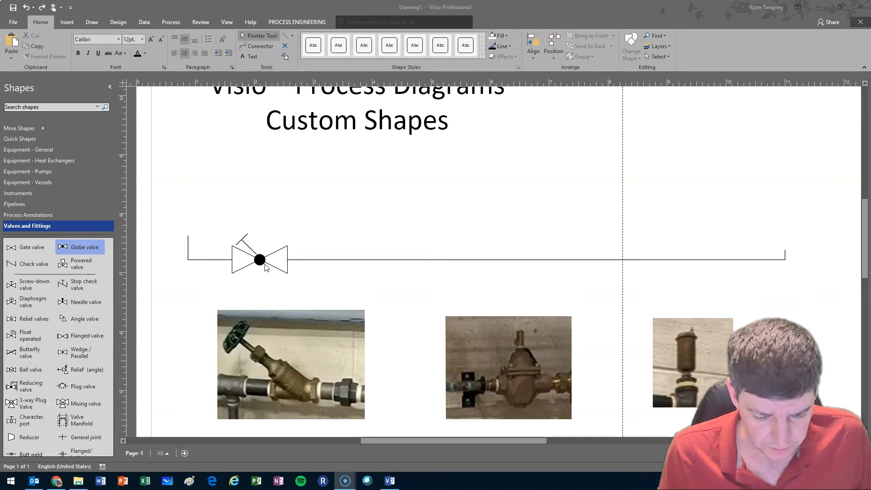
{"action": "mouse_move", "coordinate": [531, 306]}
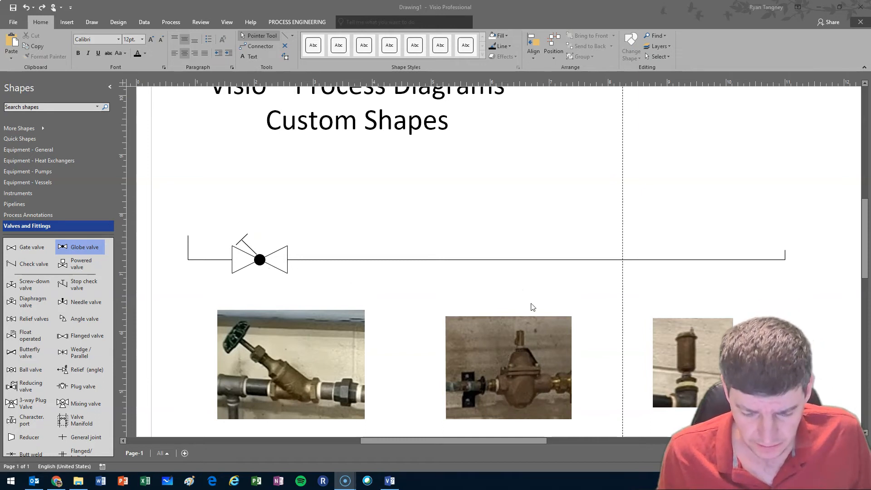
{"action": "mouse_move", "coordinate": [517, 406]}
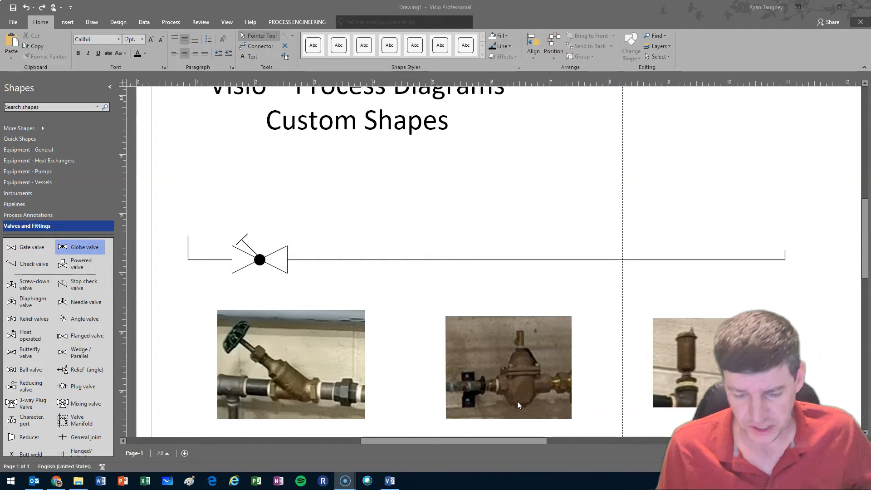
{"action": "mouse_move", "coordinate": [141, 368]}
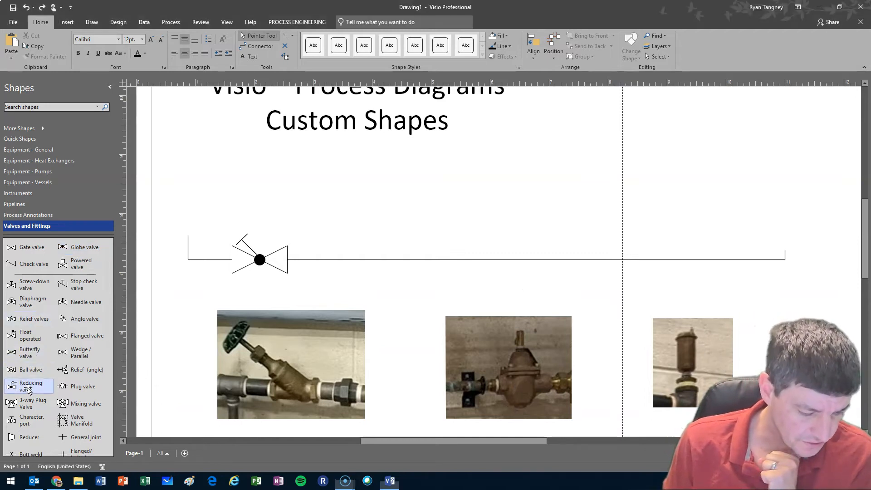
Drop a Reducing valve onto the pipeline right of the globe valve and enlarge it.
{"action": "left_click_drag", "start_coordinate": [28, 386], "coordinate": [416, 259]}
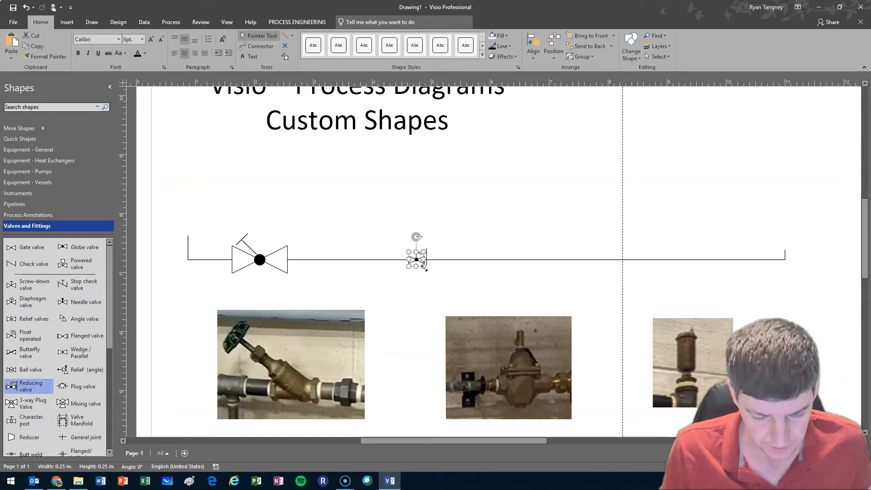
{"action": "left_click_drag", "start_coordinate": [425, 269], "coordinate": [455, 303]}
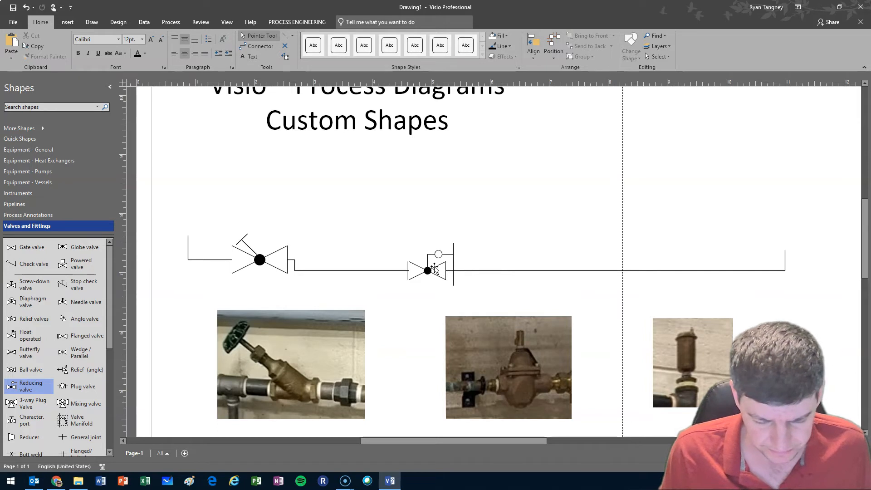
{"action": "right_click", "coordinate": [427, 272]}
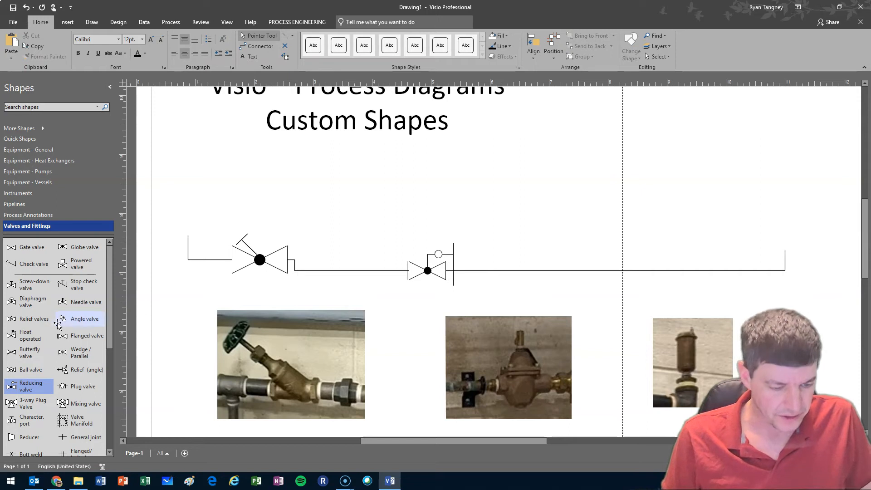
{"action": "mouse_move", "coordinate": [434, 334]}
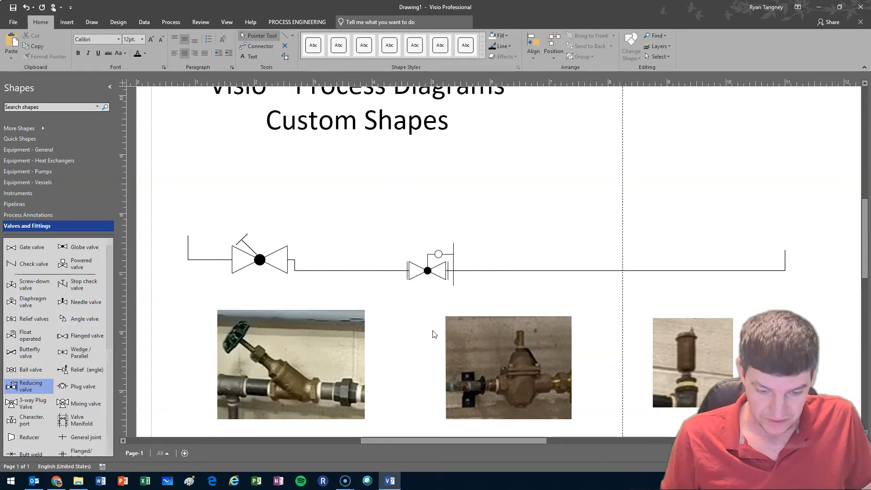
{"action": "mouse_move", "coordinate": [559, 298]}
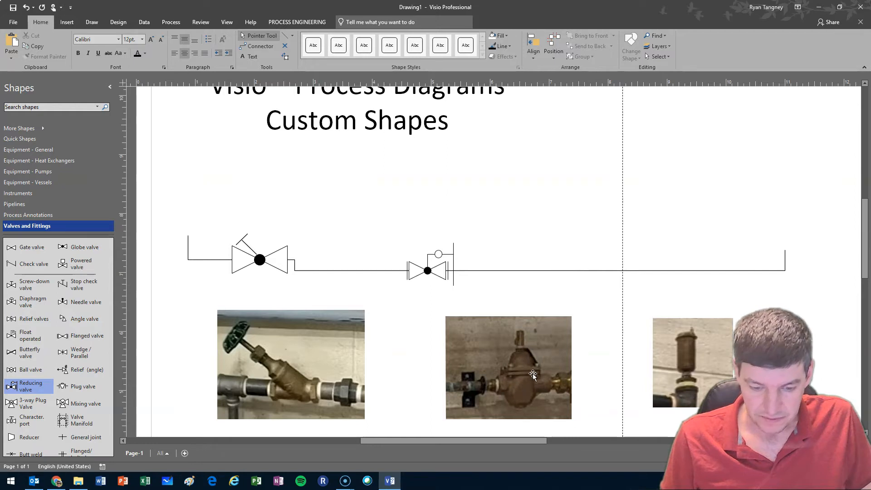
{"action": "mouse_move", "coordinate": [555, 384]}
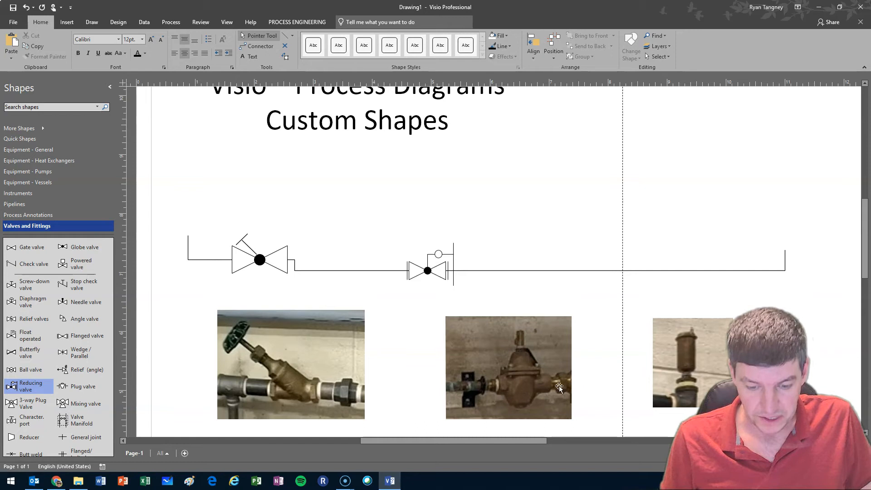
{"action": "mouse_move", "coordinate": [481, 401]}
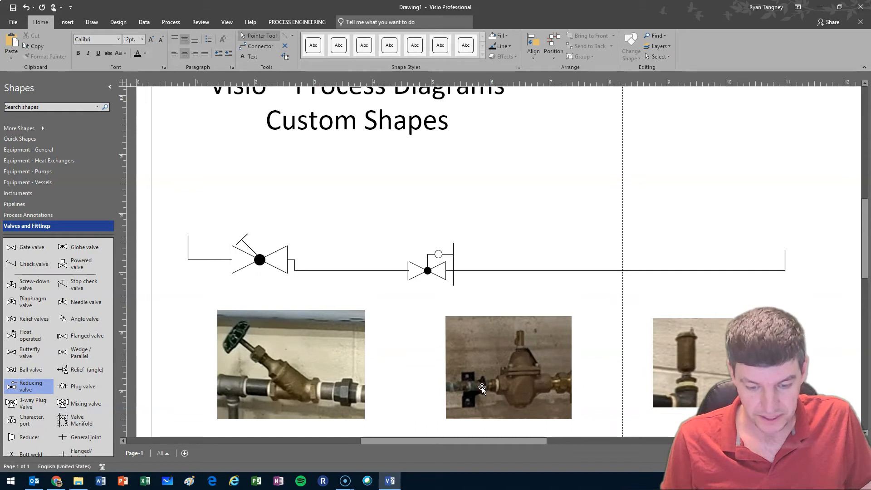
{"action": "mouse_move", "coordinate": [450, 384]}
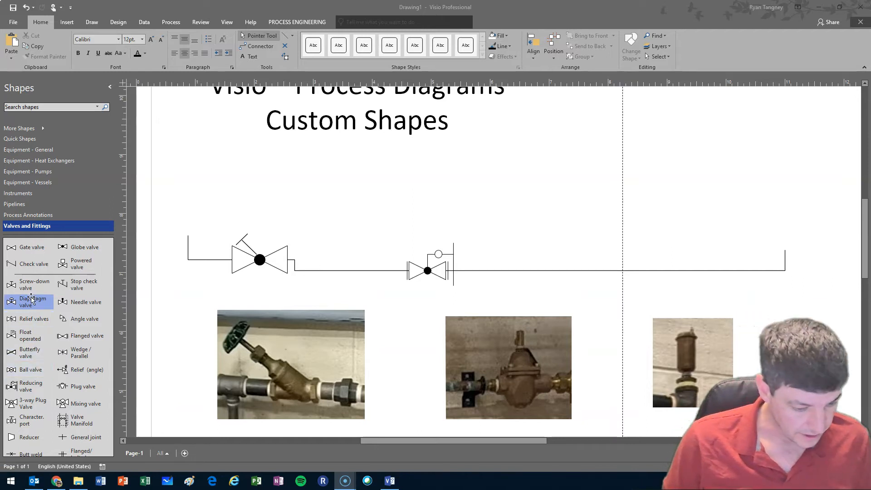
Drop a Diaphragm valve onto the pipeline right of the reducing valve.
{"action": "left_click_drag", "start_coordinate": [33, 301], "coordinate": [518, 259]}
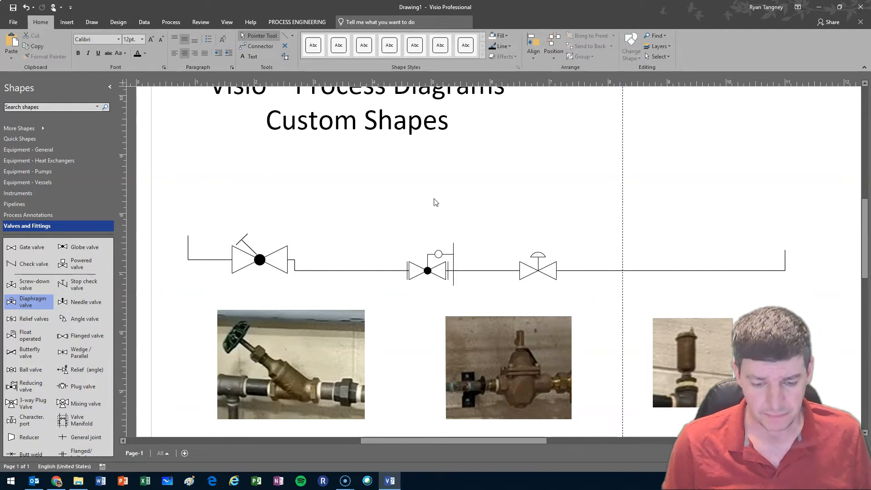
{"action": "mouse_move", "coordinate": [290, 40]}
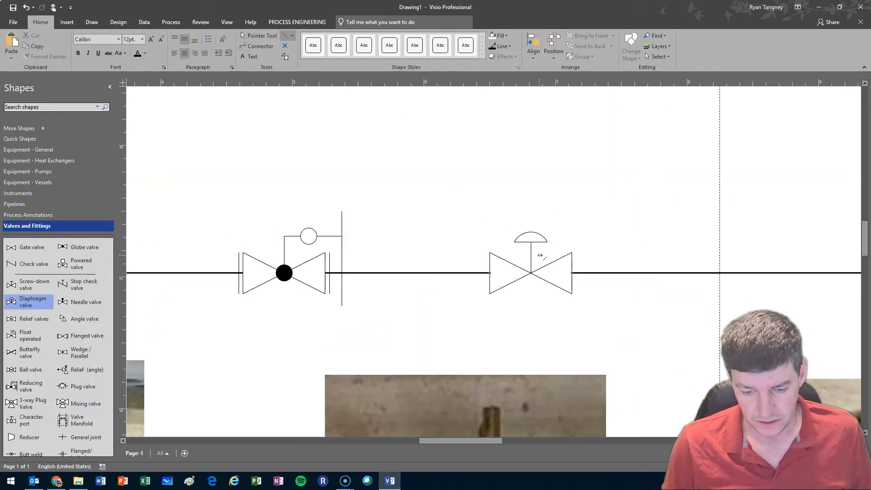
Draw a sensing line from the diaphragm actuator leftward and down to the pipe.
{"action": "left_click", "coordinate": [529, 273]}
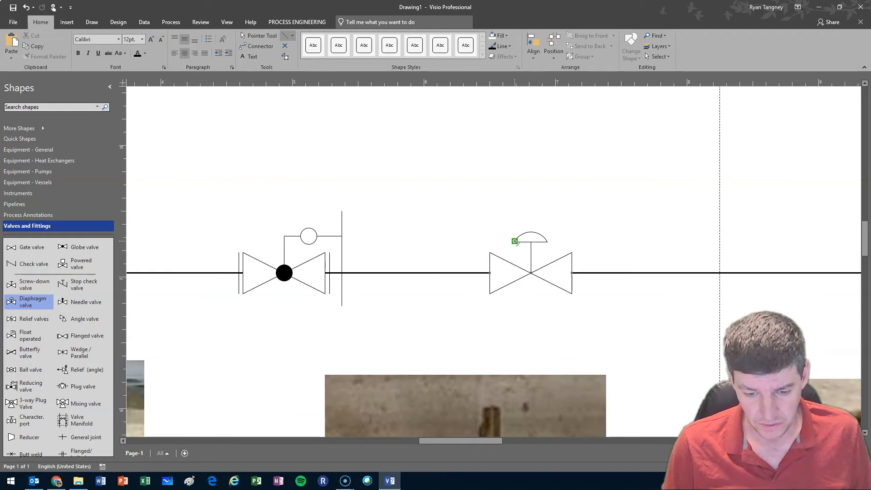
{"action": "mouse_move", "coordinate": [513, 242]}
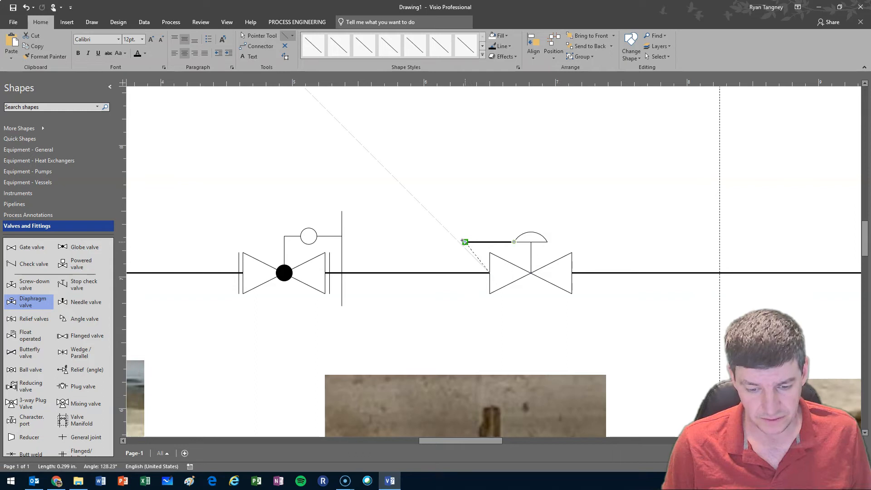
{"action": "left_click_drag", "start_coordinate": [464, 241], "coordinate": [488, 272]}
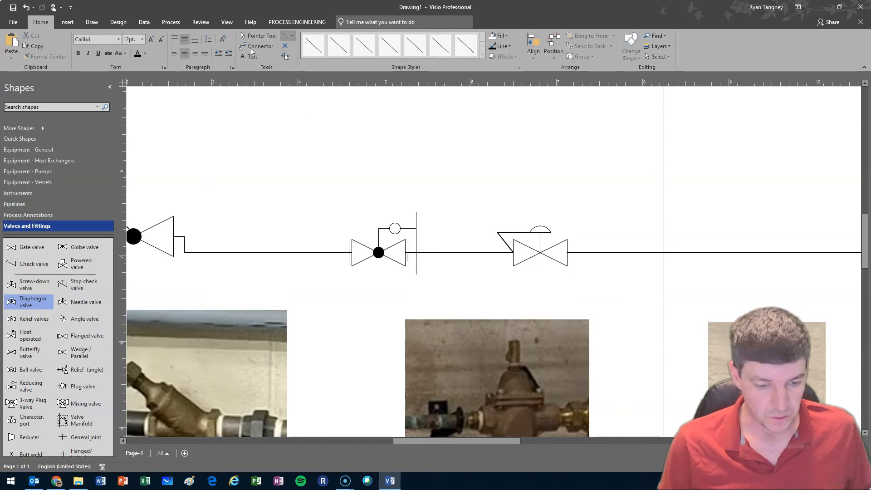
Group the diaphragm valve with its sensing line into one symbol.
{"action": "left_click", "coordinate": [535, 252]}
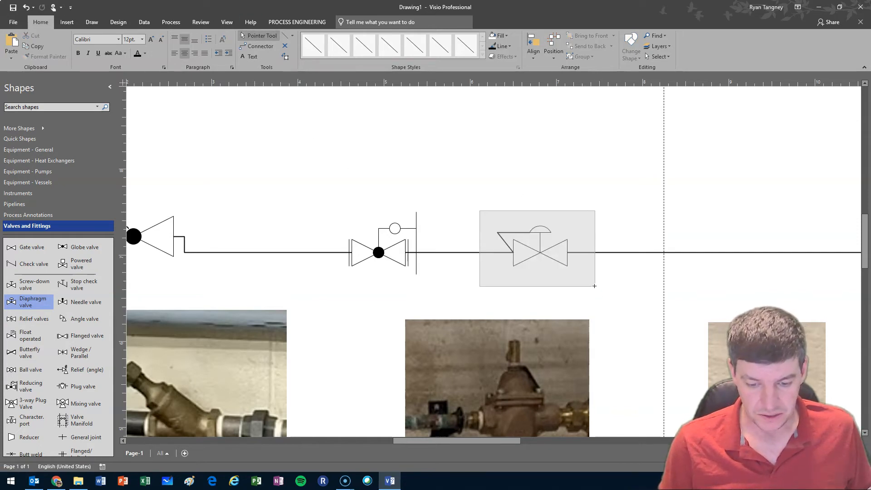
{"action": "right_click", "coordinate": [537, 252]}
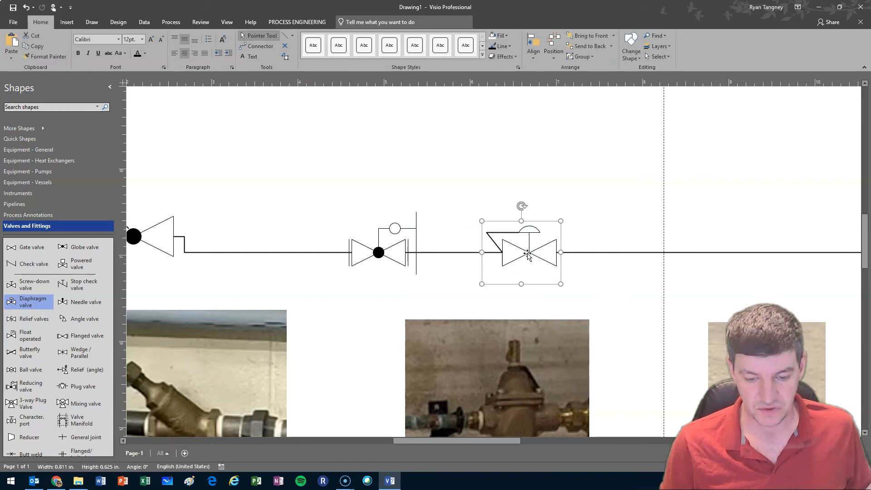
Slide the grouped diaphragm valve left along the pipe toward the reducing valve.
{"action": "left_click_drag", "start_coordinate": [520, 251], "coordinate": [567, 233]}
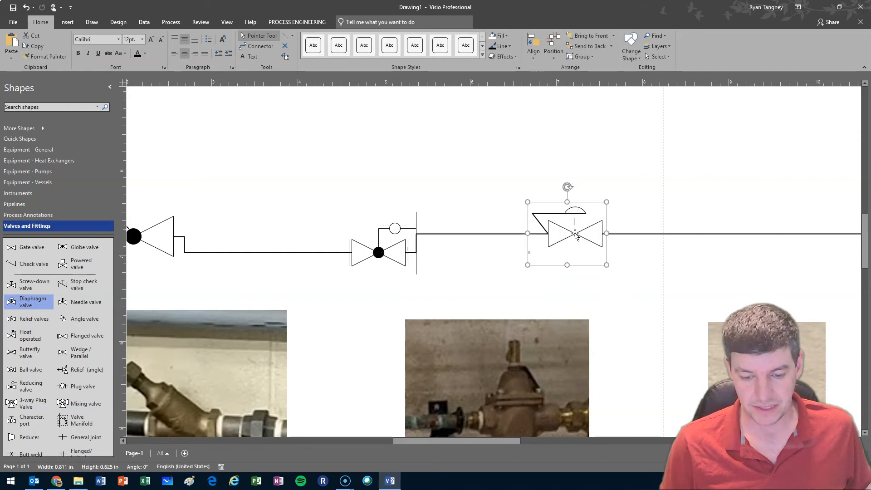
{"action": "left_click_drag", "start_coordinate": [575, 233], "coordinate": [541, 251]}
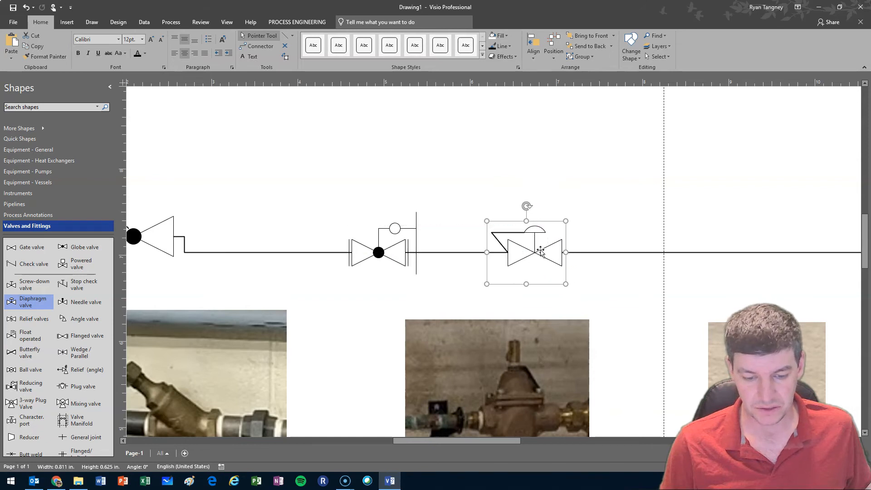
{"action": "left_click_drag", "start_coordinate": [526, 252], "coordinate": [502, 251]}
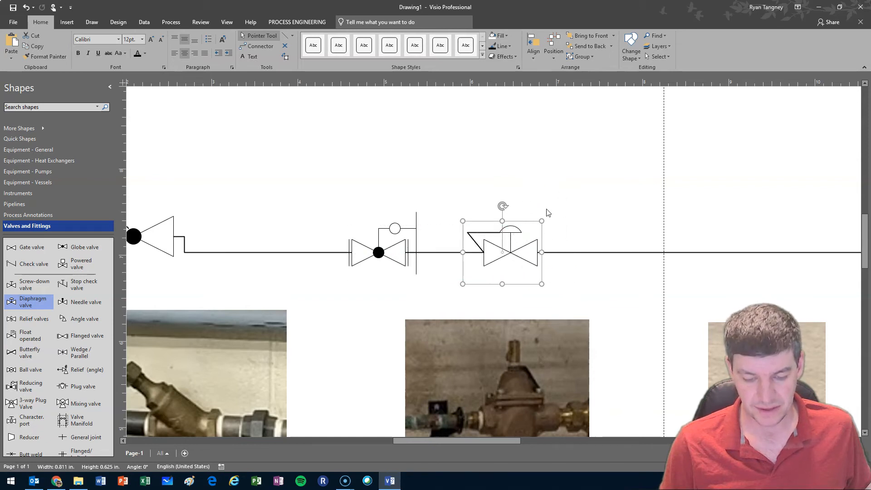
{"action": "left_click", "coordinate": [651, 243]}
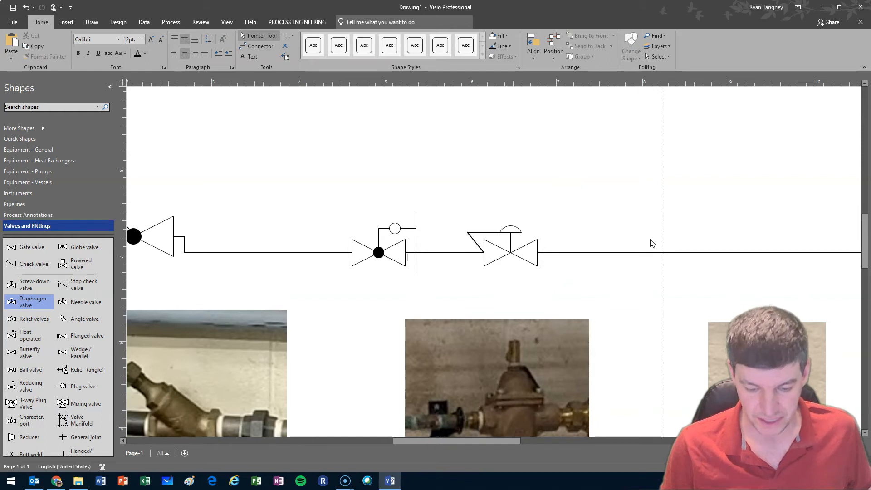
{"action": "mouse_move", "coordinate": [513, 370]}
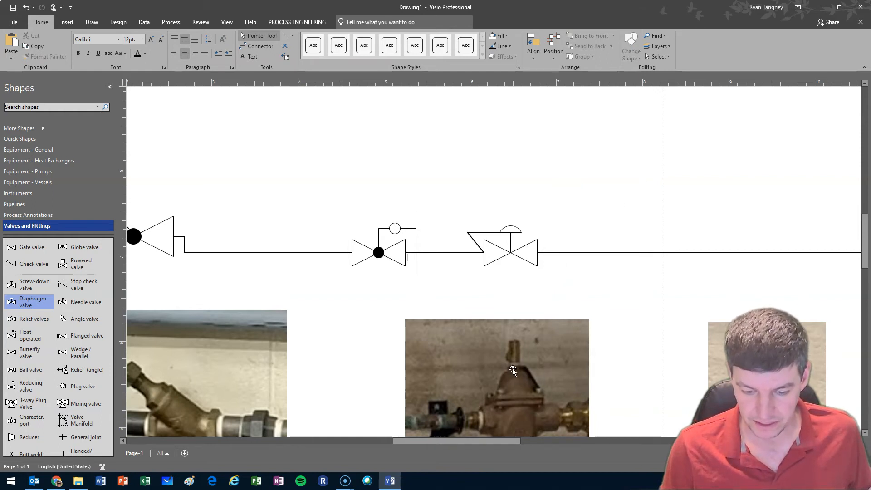
{"action": "mouse_move", "coordinate": [542, 359]}
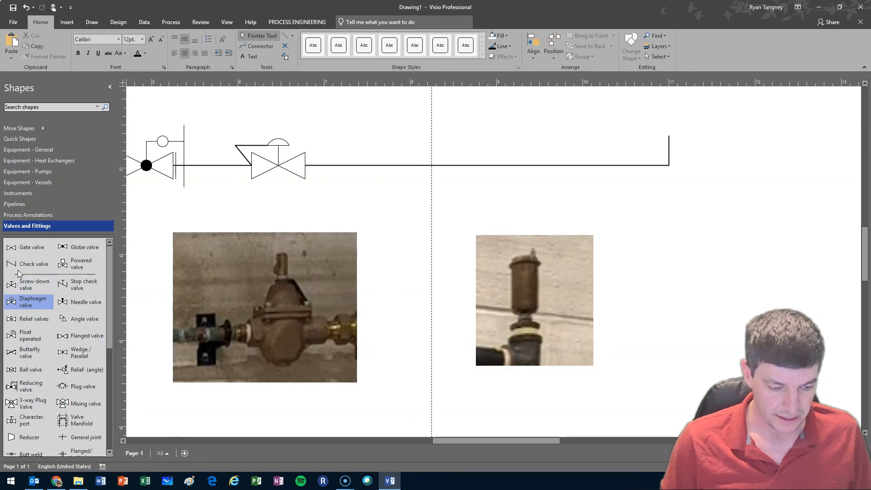
{"action": "left_click", "coordinate": [50, 107]}
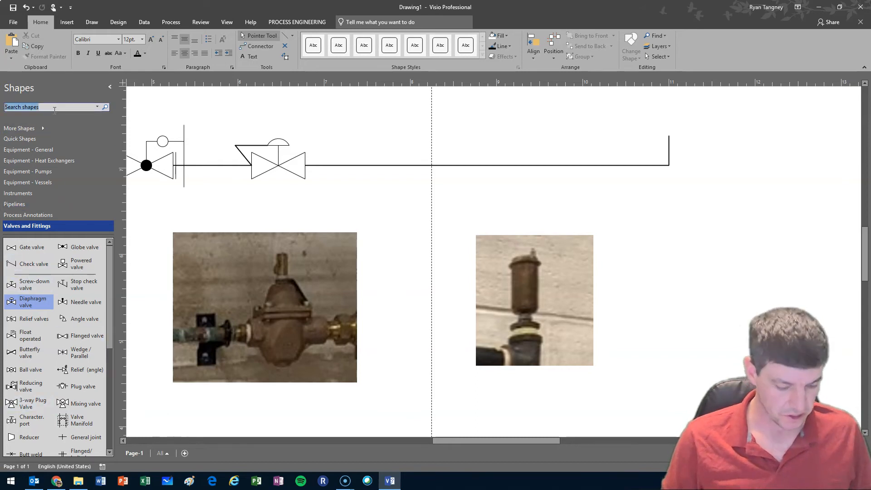
{"action": "type", "text": "vent"}
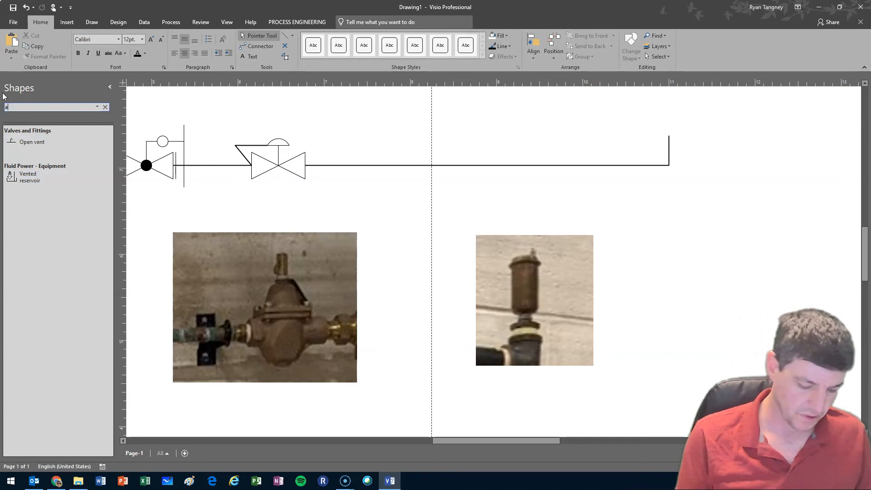
{"action": "type", "text": "air"}
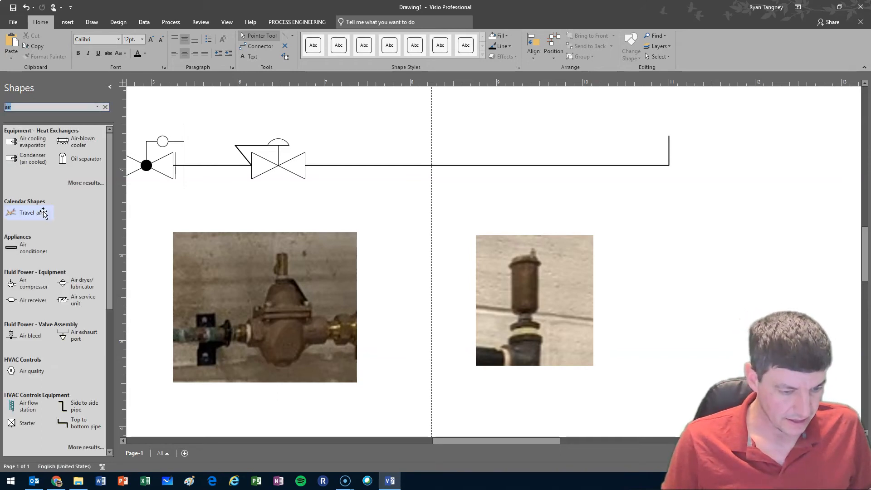
{"action": "mouse_move", "coordinate": [79, 248]}
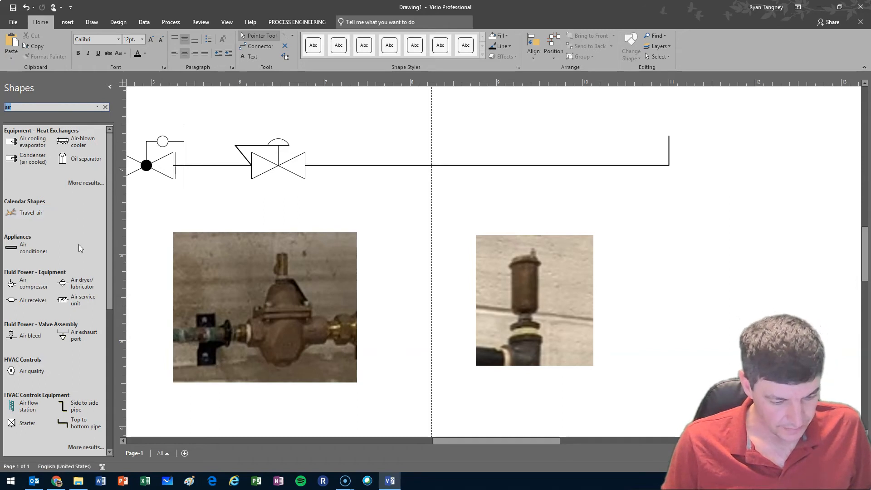
{"action": "scroll", "scroll_direction": "down", "scroll_amount": 3}
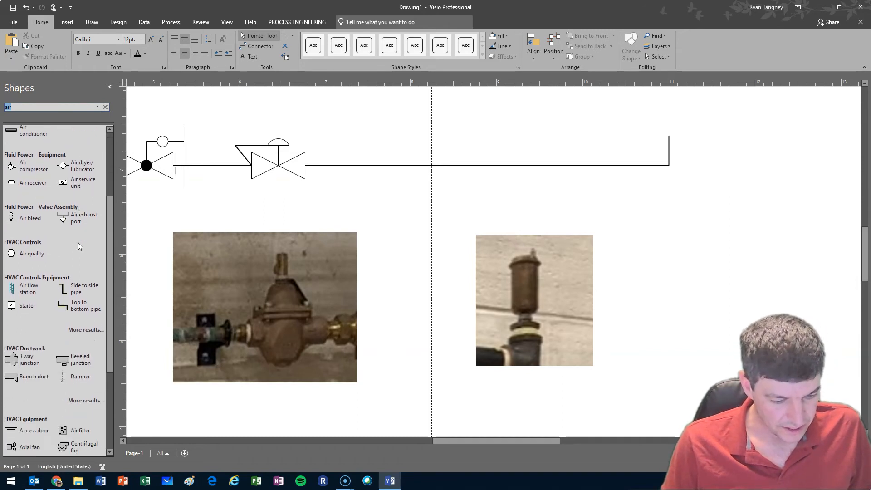
{"action": "left_click", "coordinate": [28, 218]}
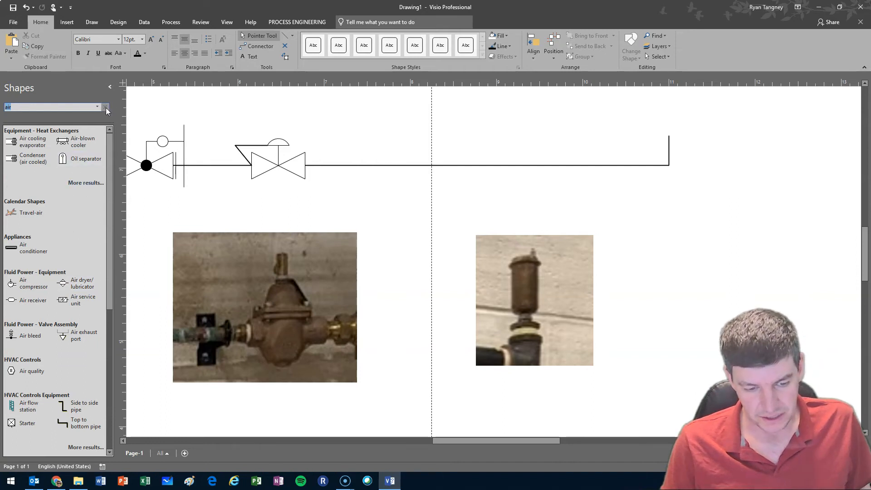
{"action": "mouse_move", "coordinate": [105, 107]}
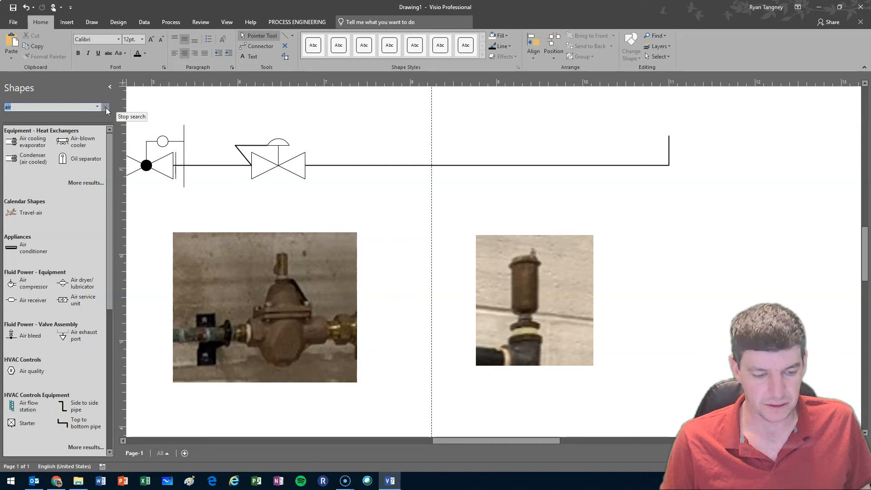
{"action": "mouse_move", "coordinate": [509, 279]}
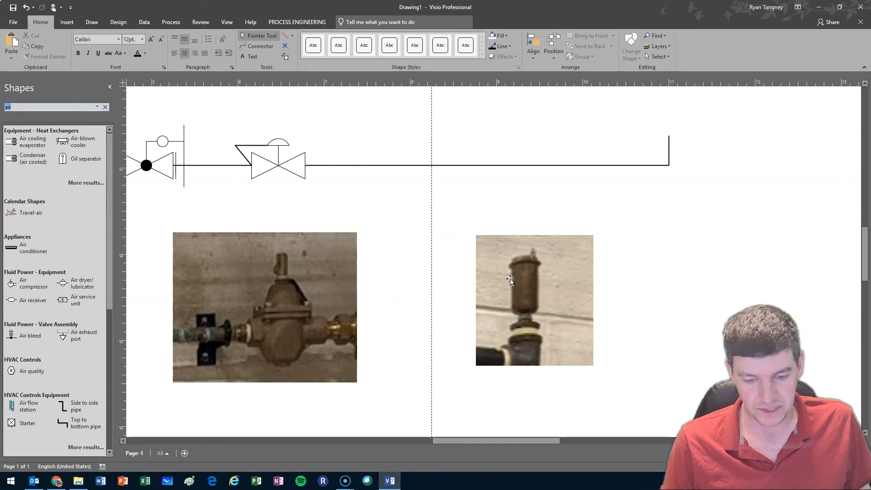
{"action": "mouse_move", "coordinate": [527, 290]}
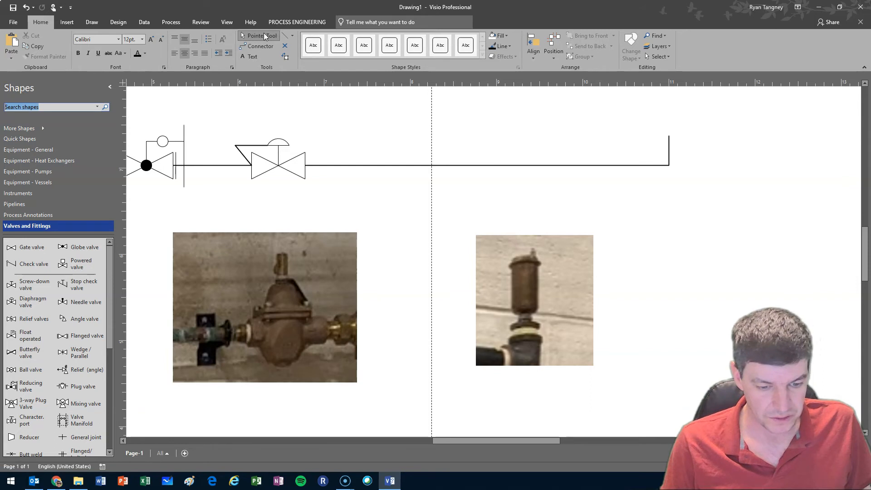
Draw a tall rectangle with a small cap above the pipe's right end as the vent symbol.
{"action": "left_click", "coordinate": [292, 36]}
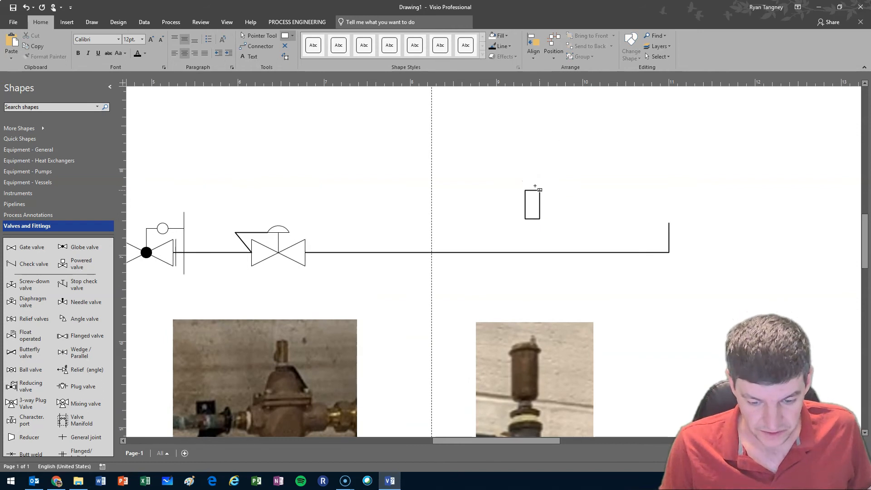
{"action": "mouse_move", "coordinate": [539, 190]}
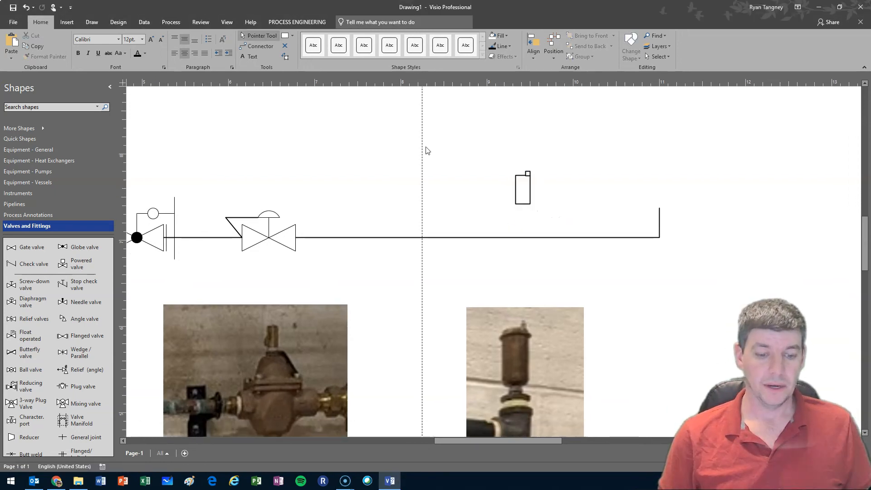
{"action": "mouse_move", "coordinate": [495, 168]}
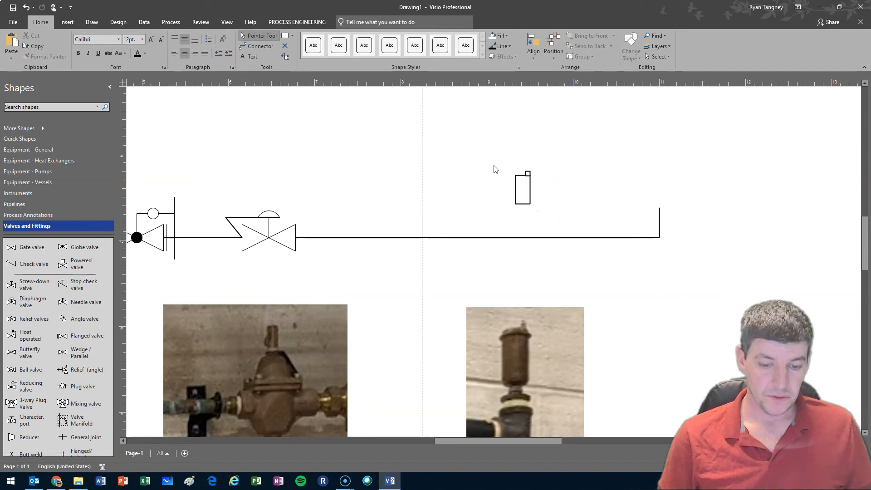
{"action": "left_click", "coordinate": [521, 187]}
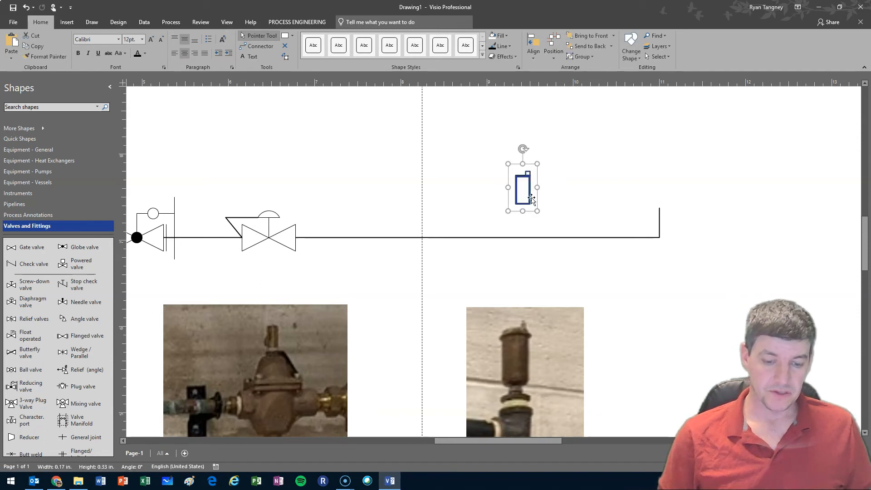
{"action": "right_click", "coordinate": [529, 199]}
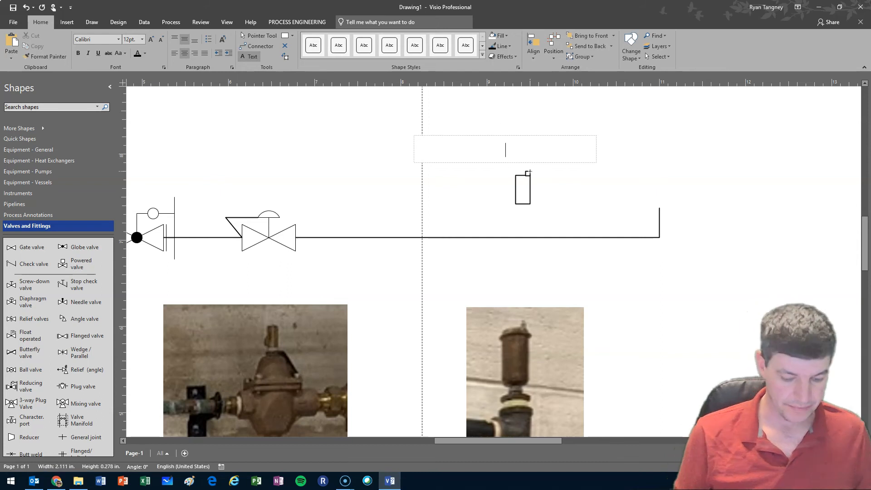
Label the vent 'Auto Air Vent' and run a connector from it down to the pipe.
{"action": "type", "text": "Auto Air Vent"}
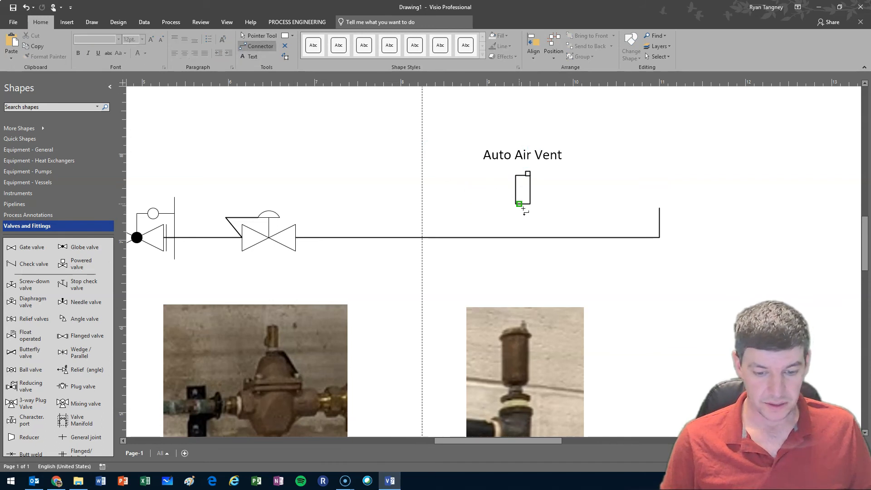
{"action": "left_click_drag", "start_coordinate": [520, 206], "coordinate": [521, 230]}
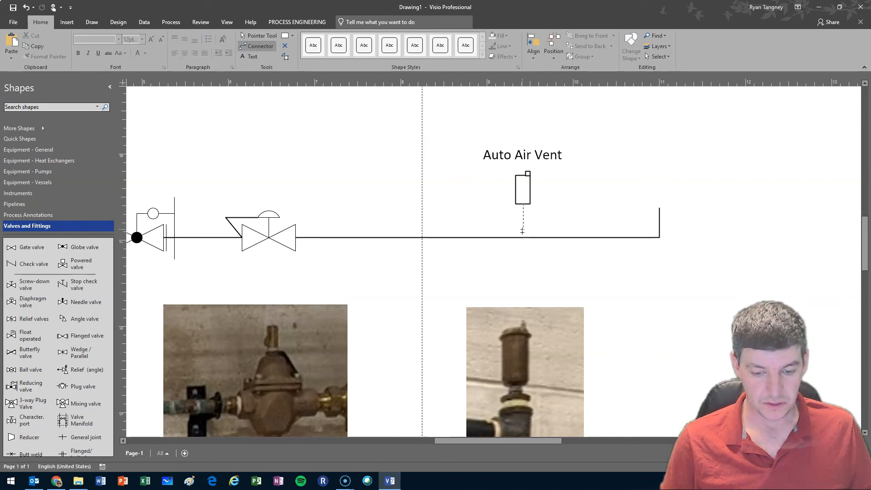